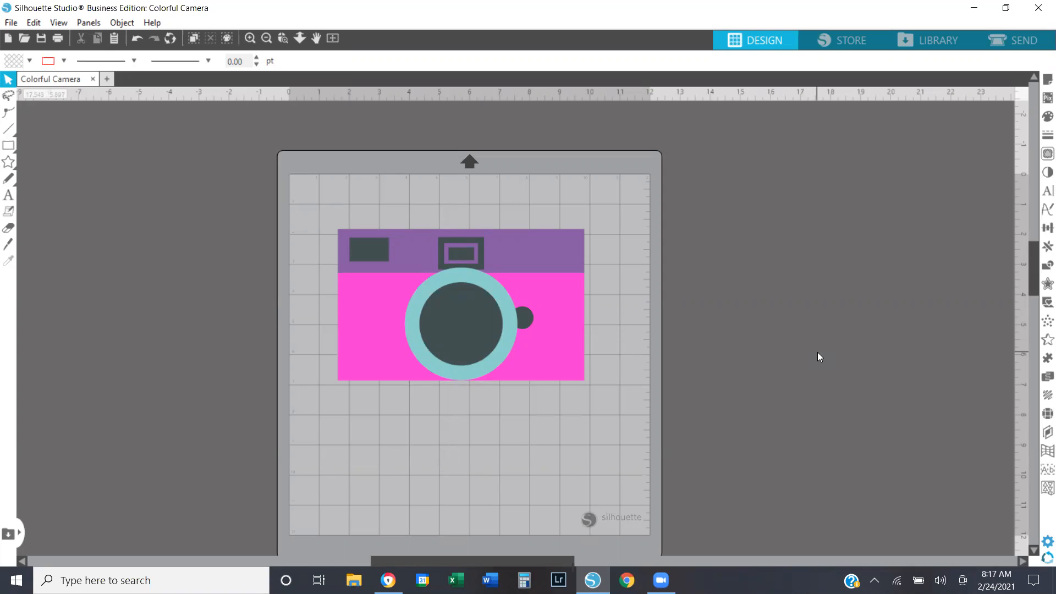
Ungroup the camera design into separate shapes and select the pink body rectangle
click(461, 331)
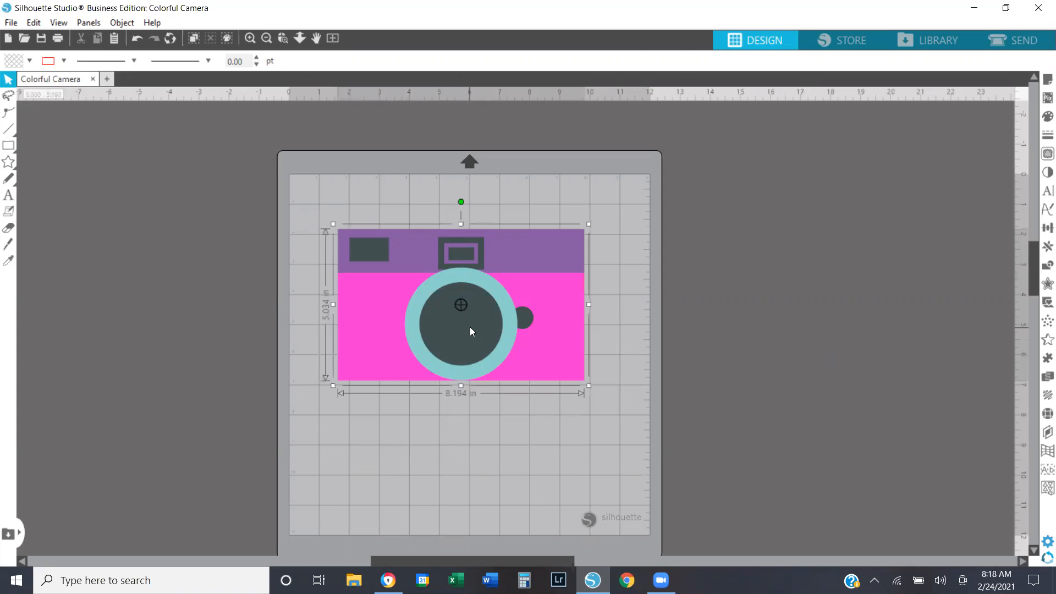
right_click(472, 331)
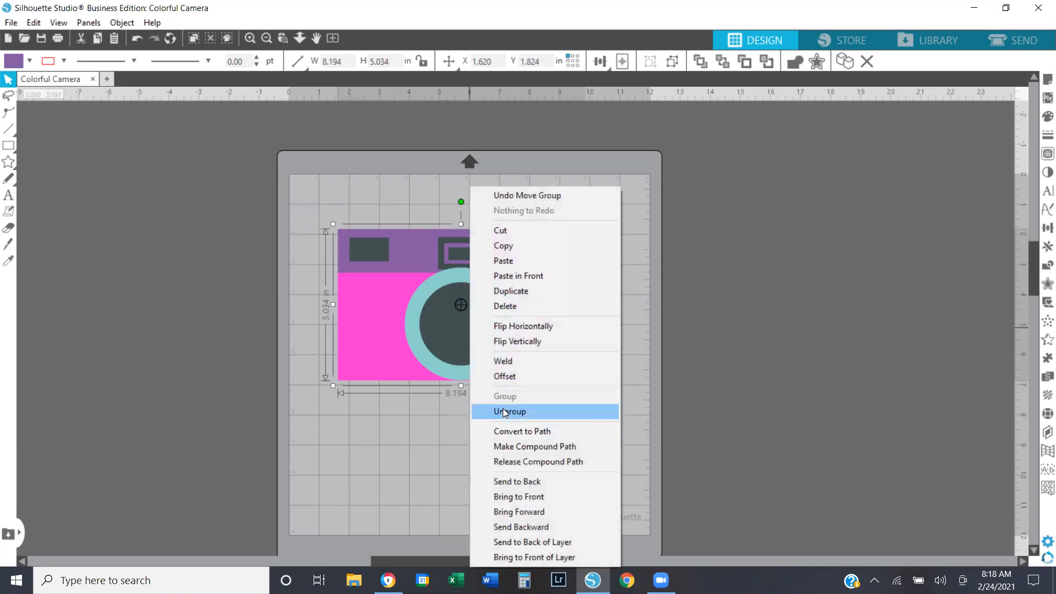
click(510, 412)
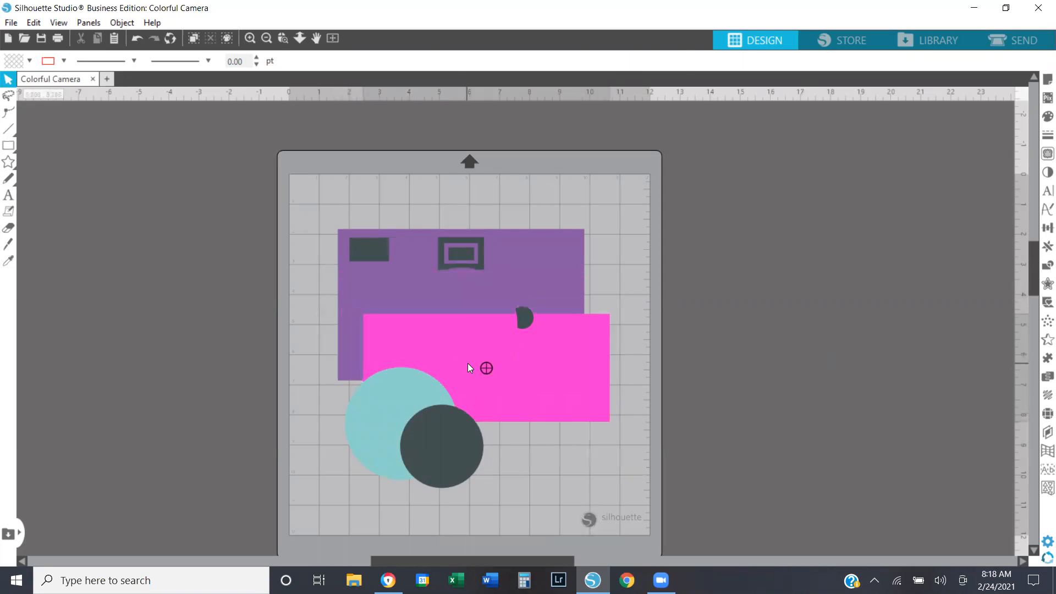
click(472, 364)
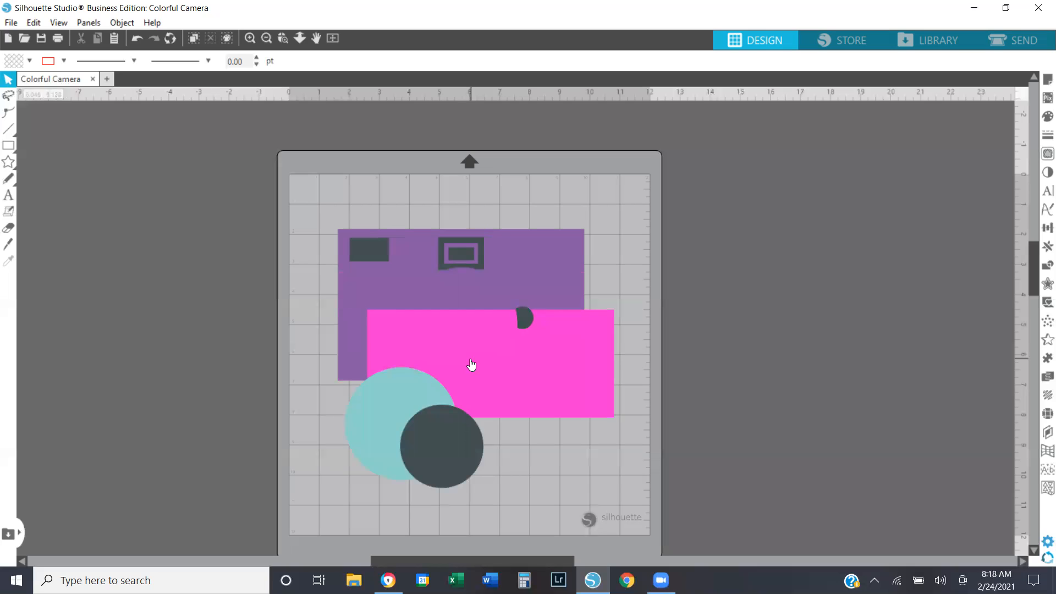
mouse_move(454, 302)
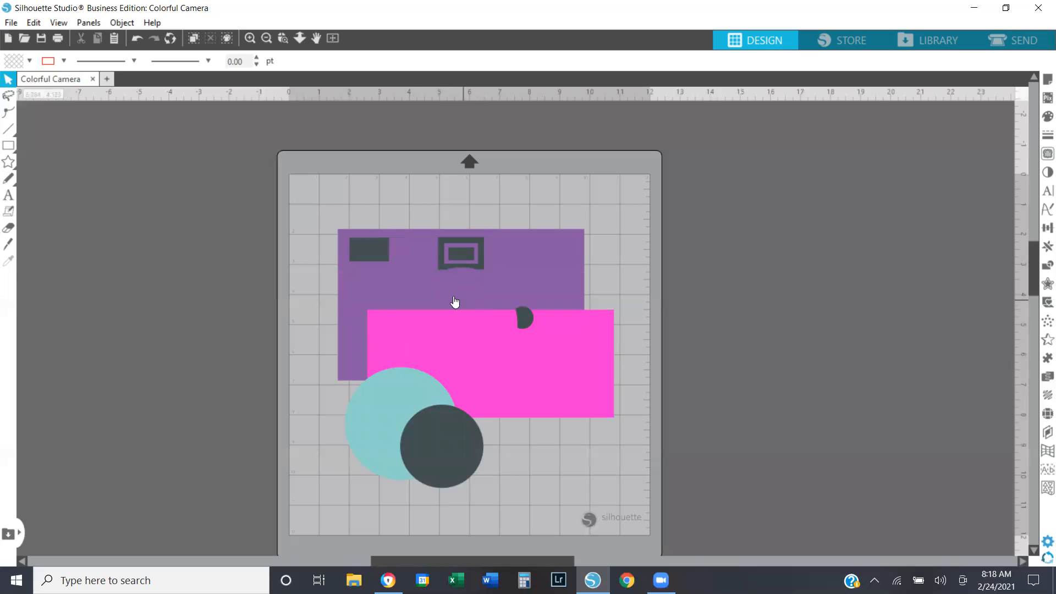
mouse_move(478, 317)
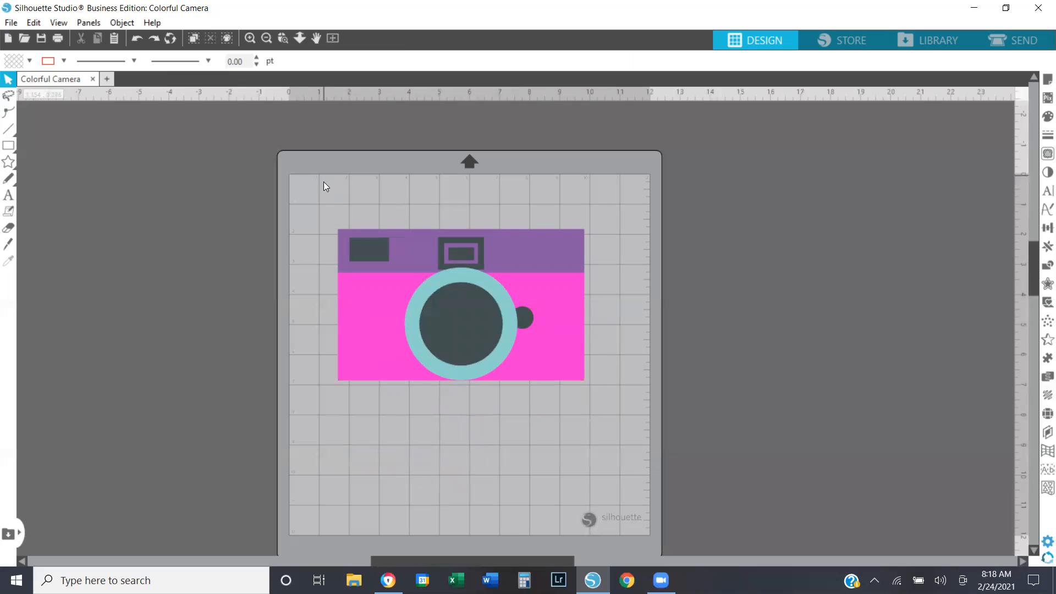
right_click(313, 181)
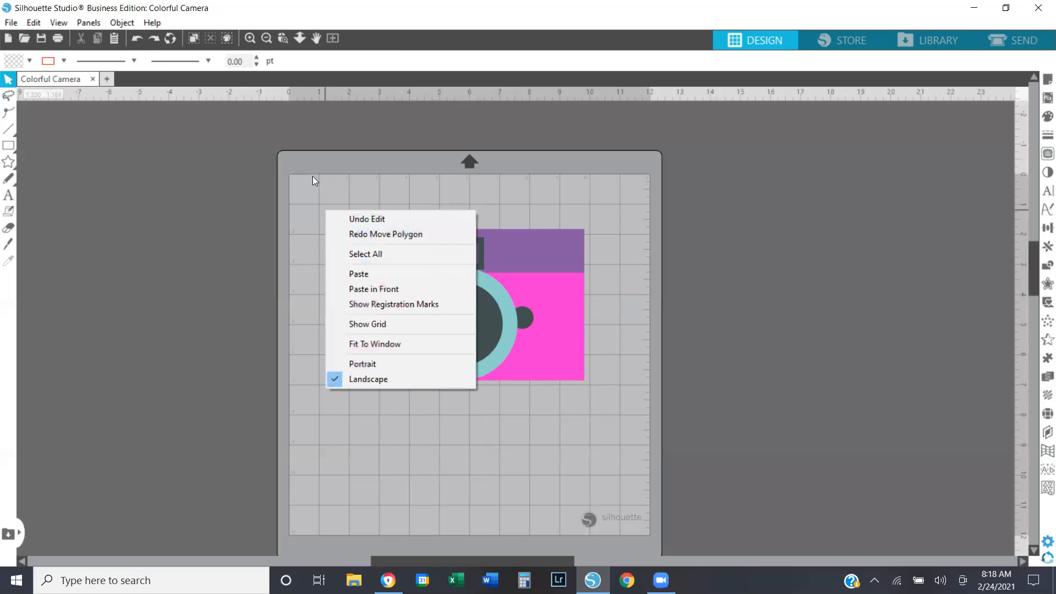
click(374, 343)
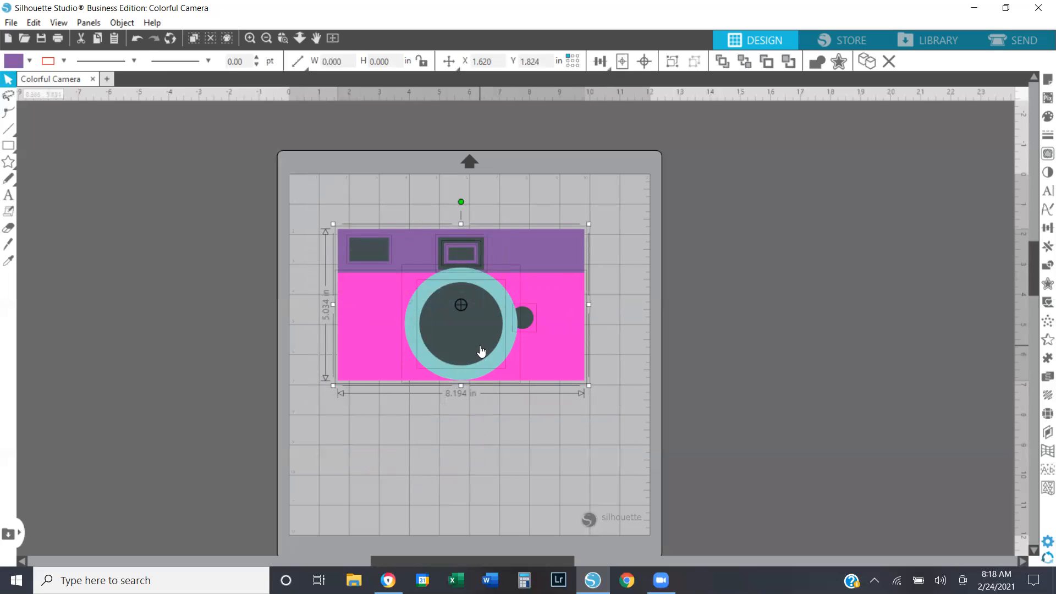
right_click(481, 351)
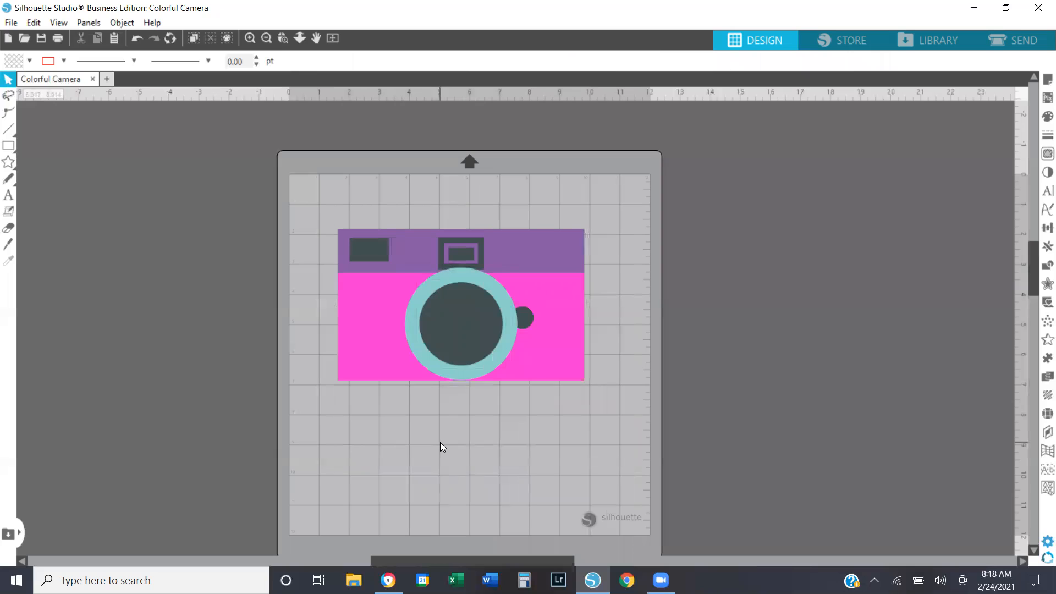
mouse_move(447, 367)
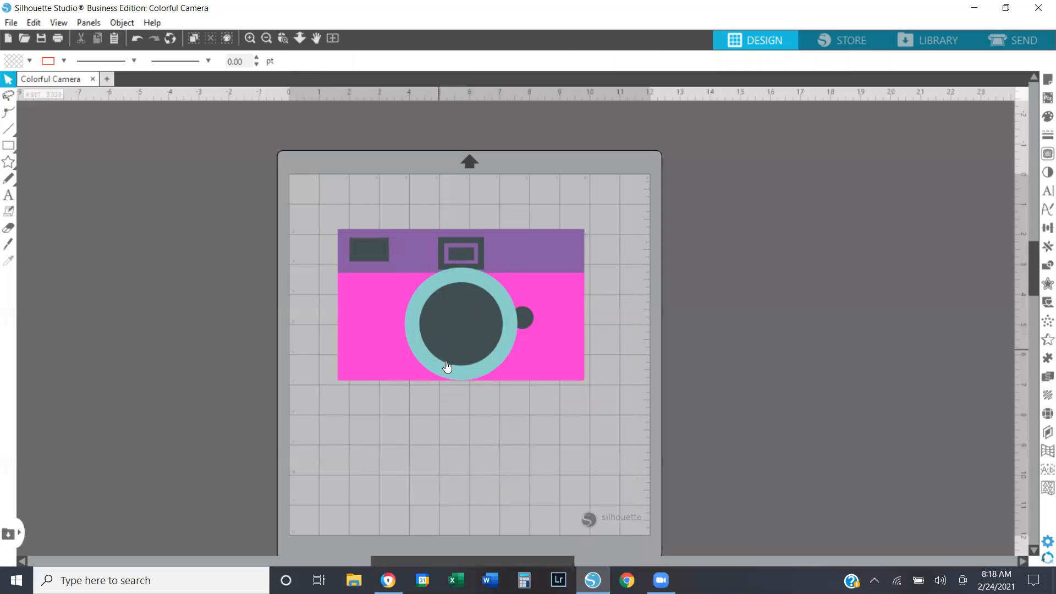
Draw a rectangle above the camera, duplicate it into a row of four, and select the first box to fill purple
click(9, 146)
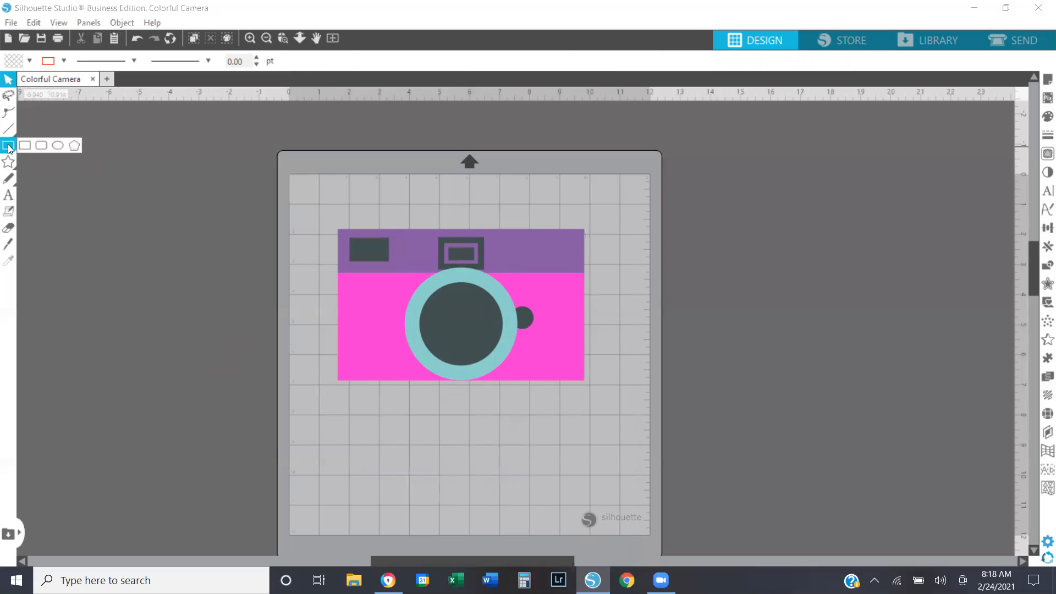
click(24, 145)
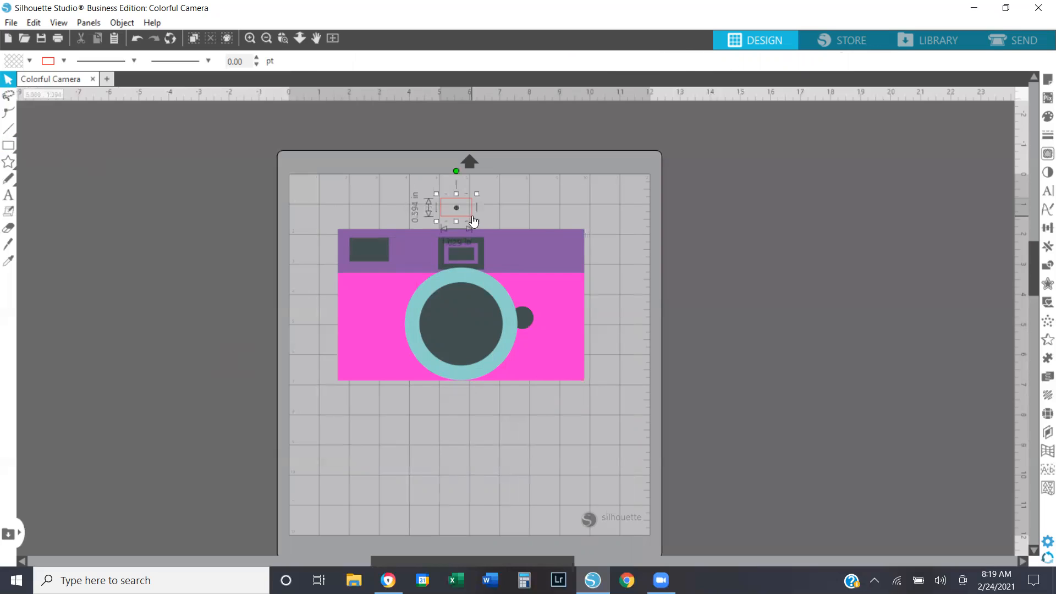
click(456, 208)
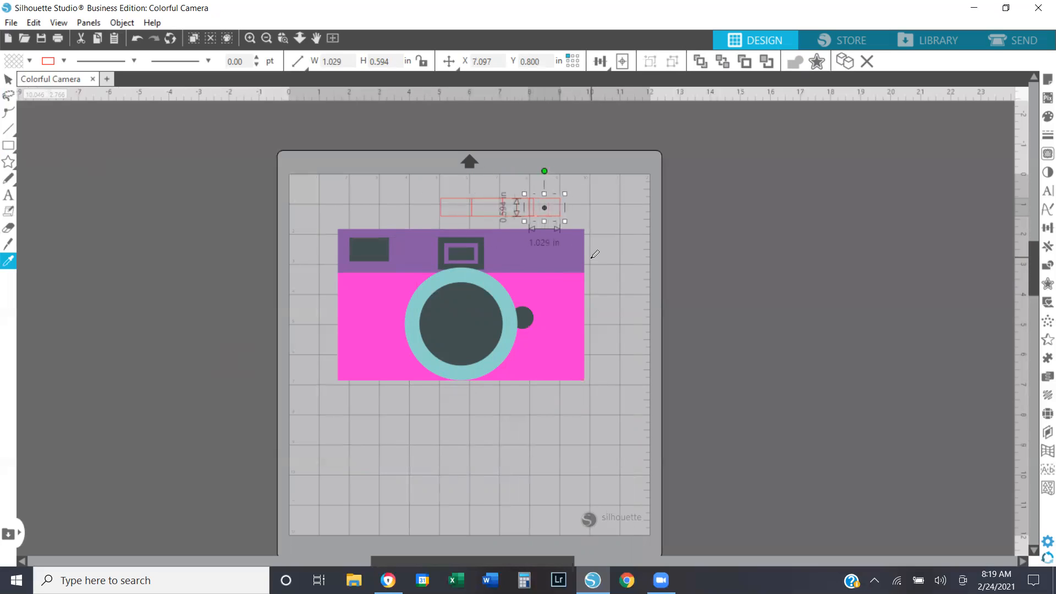
click(391, 198)
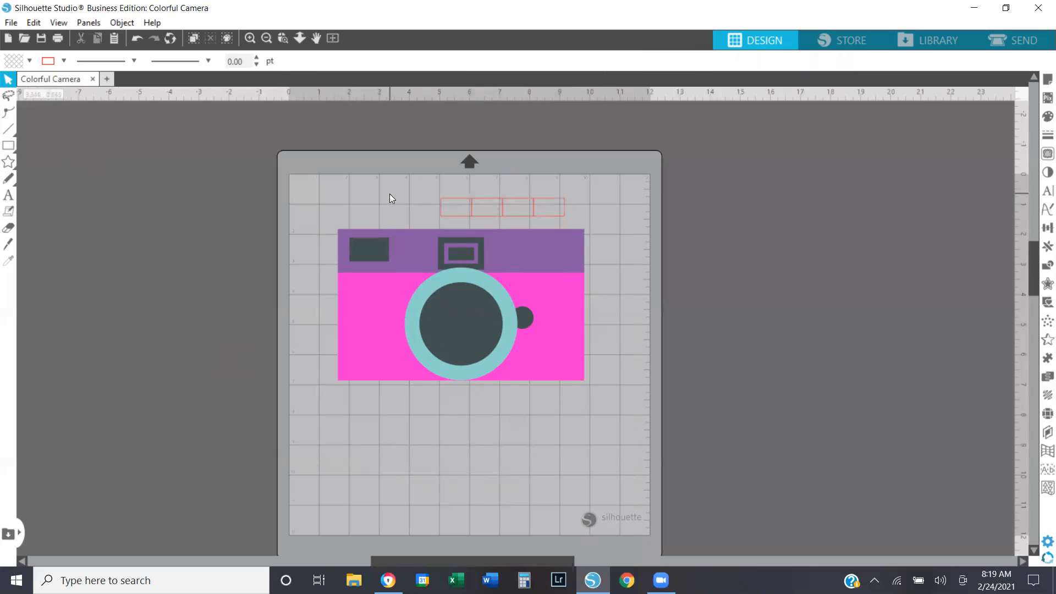
mouse_move(490, 293)
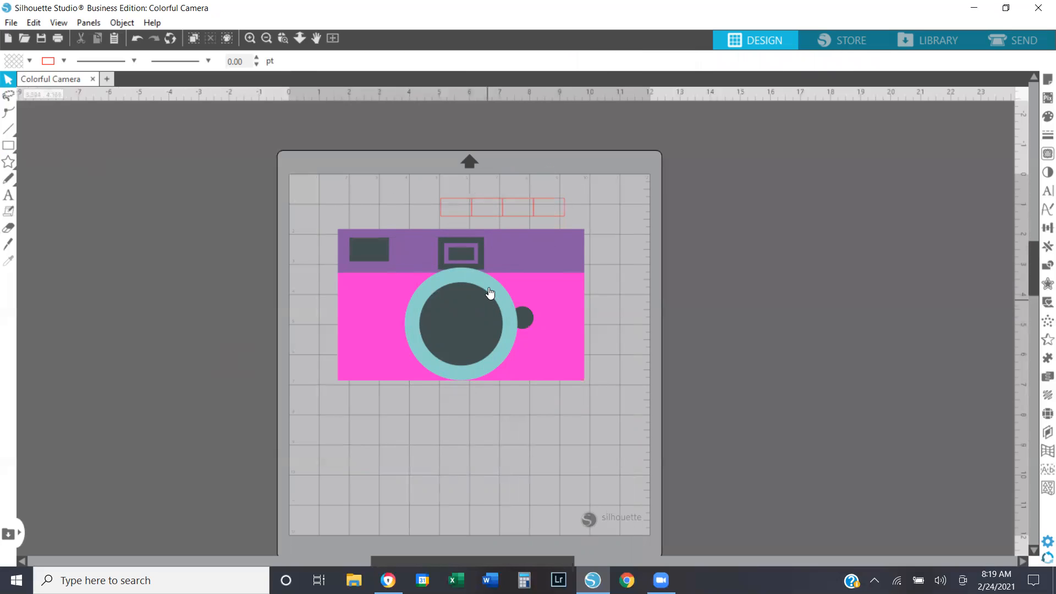
mouse_move(451, 220)
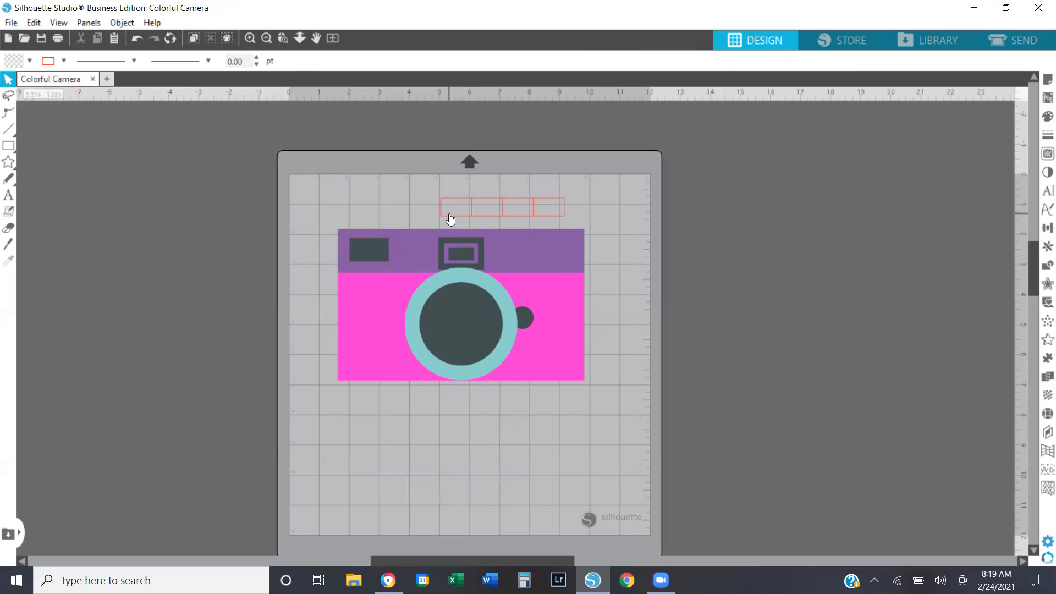
click(472, 208)
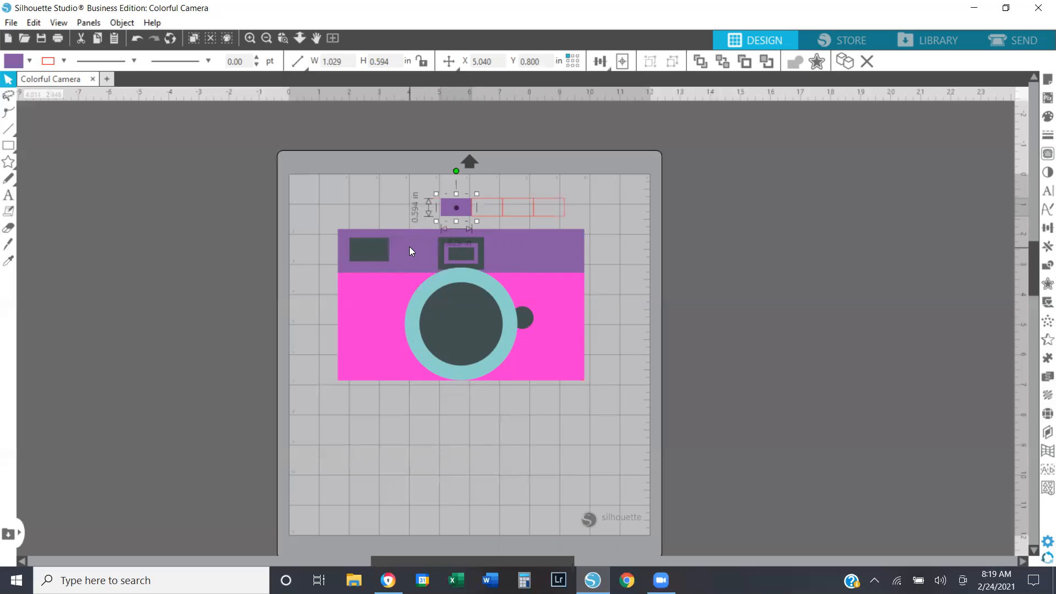
mouse_move(410, 260)
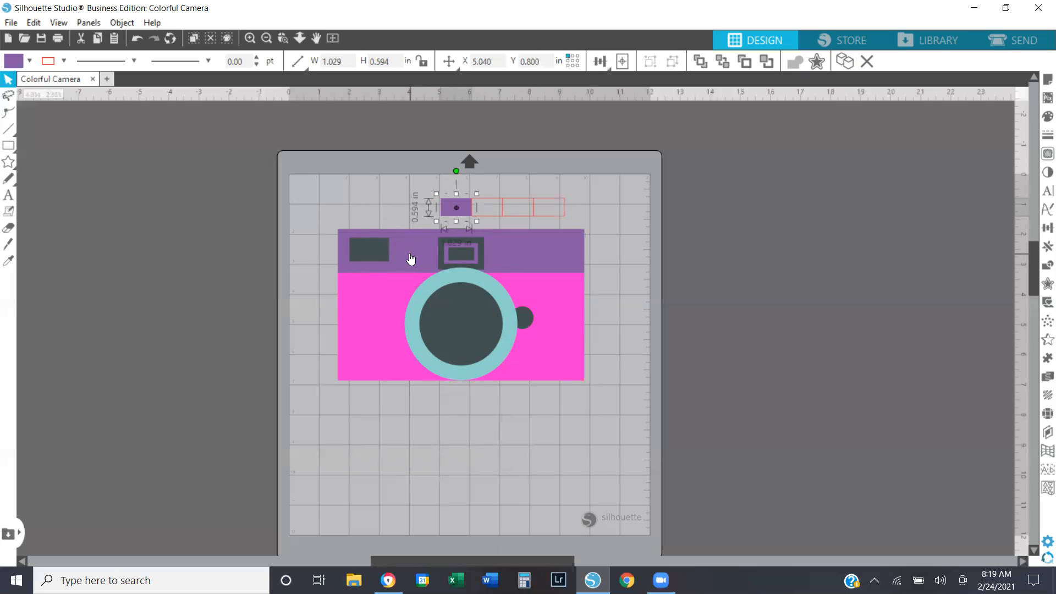
mouse_move(502, 215)
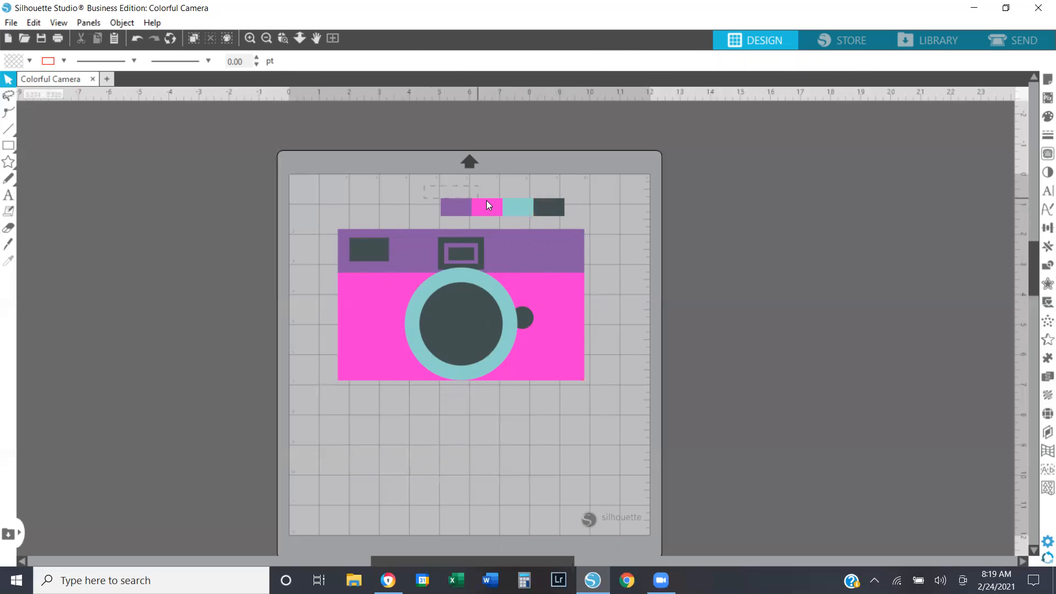
Stack the four colored boxes on top of each other above the camera, dark gray showing
click(502, 207)
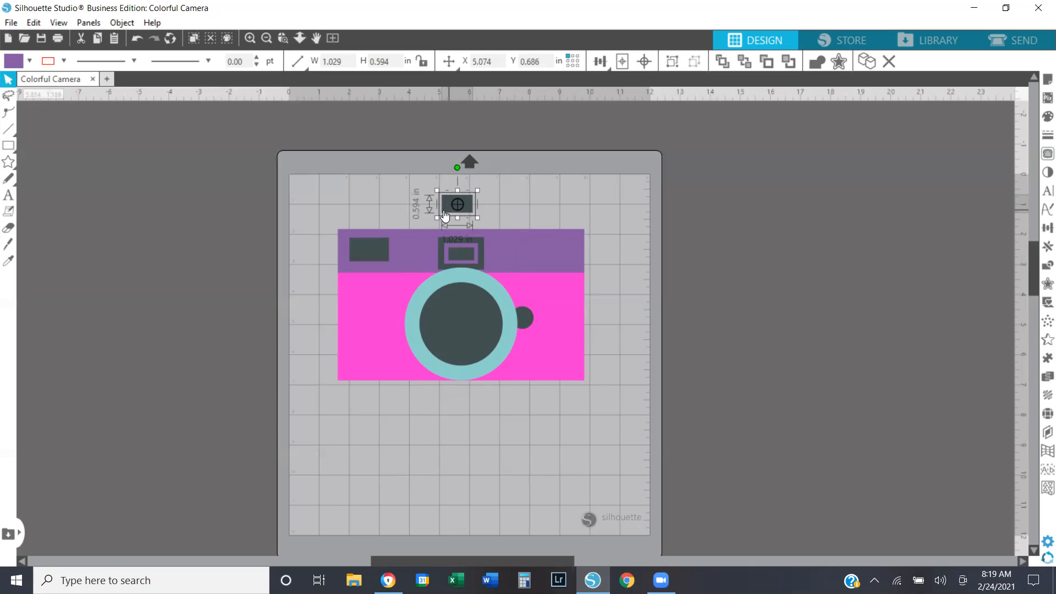
mouse_move(410, 283)
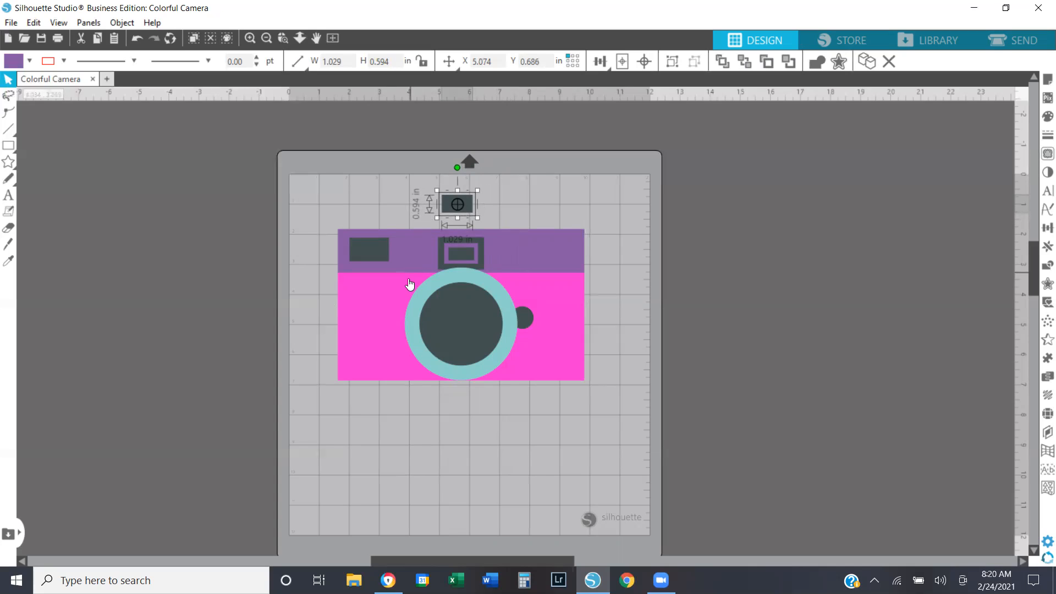
click(378, 420)
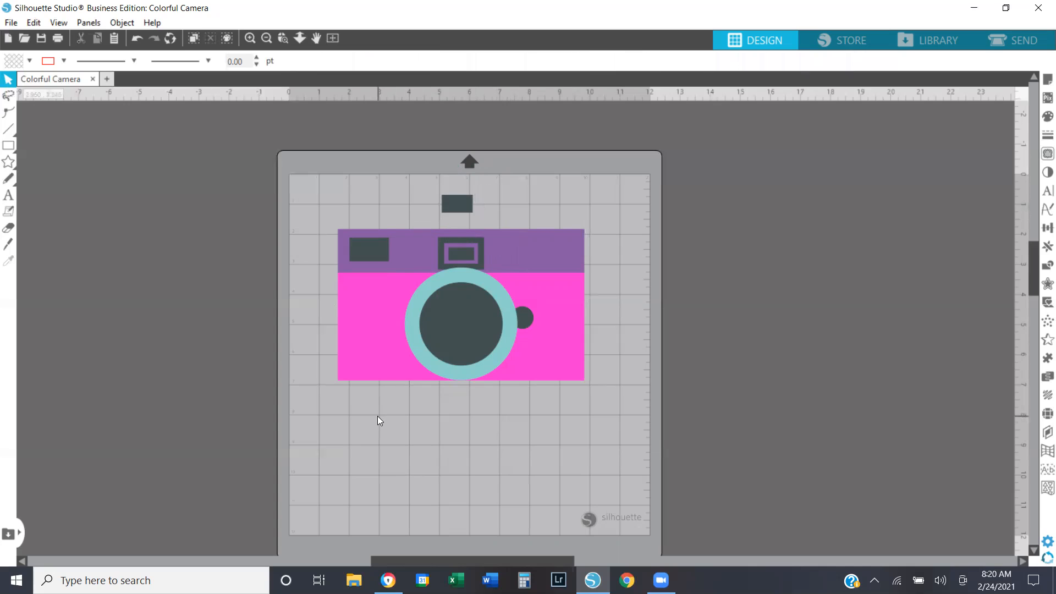
mouse_move(307, 254)
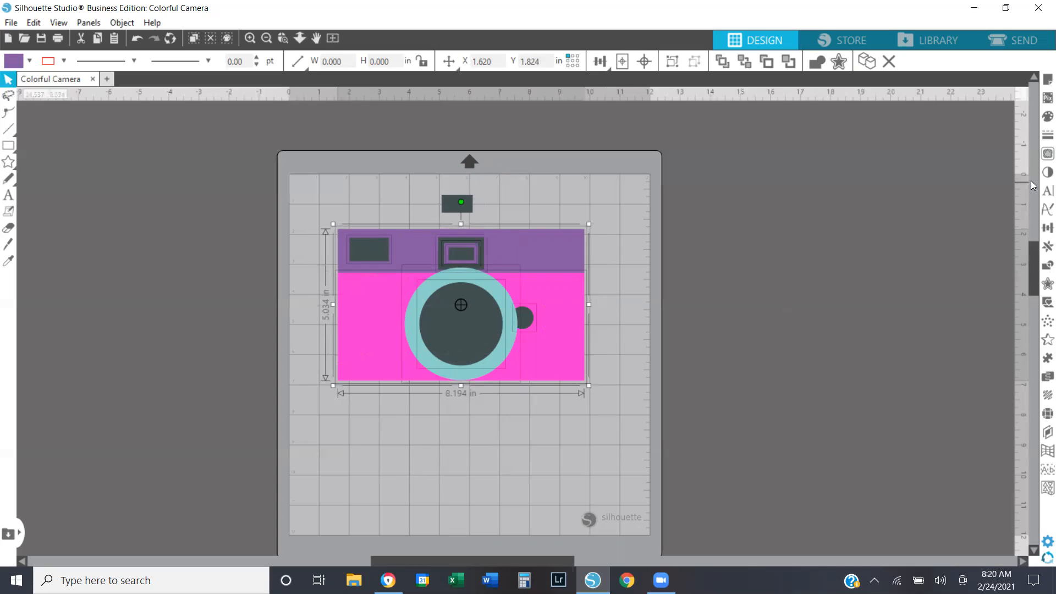
Place the dark grey circle inside the turquoise lens ring and select all camera pieces
click(1048, 265)
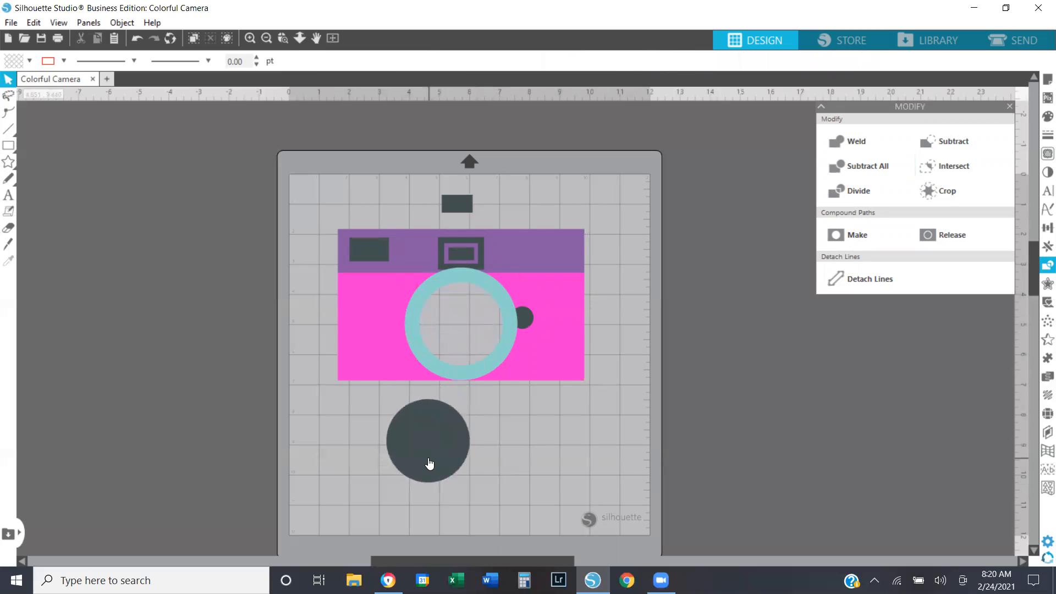
mouse_move(434, 450)
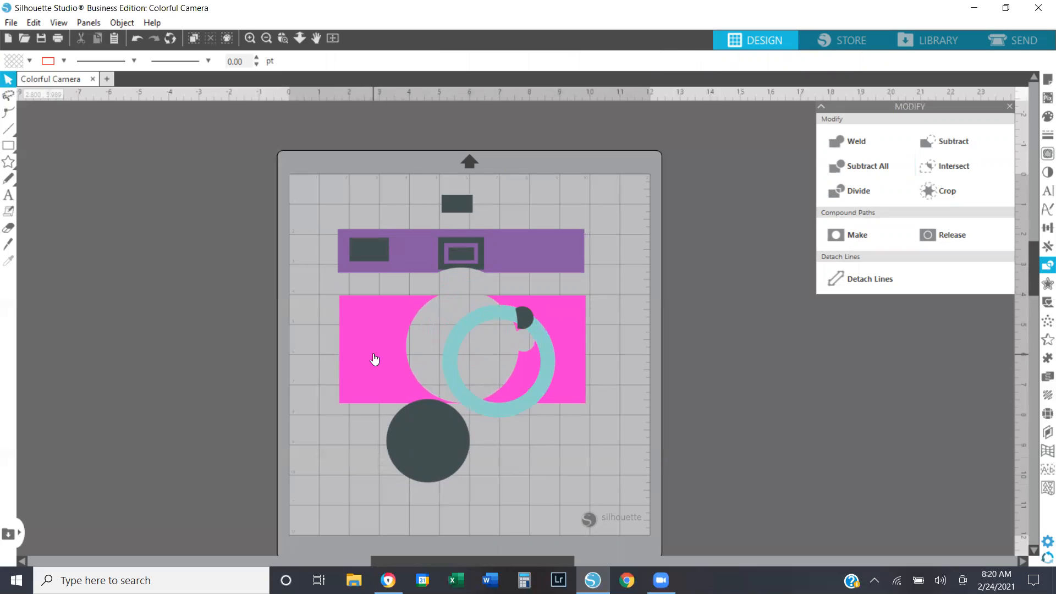
mouse_move(58, 22)
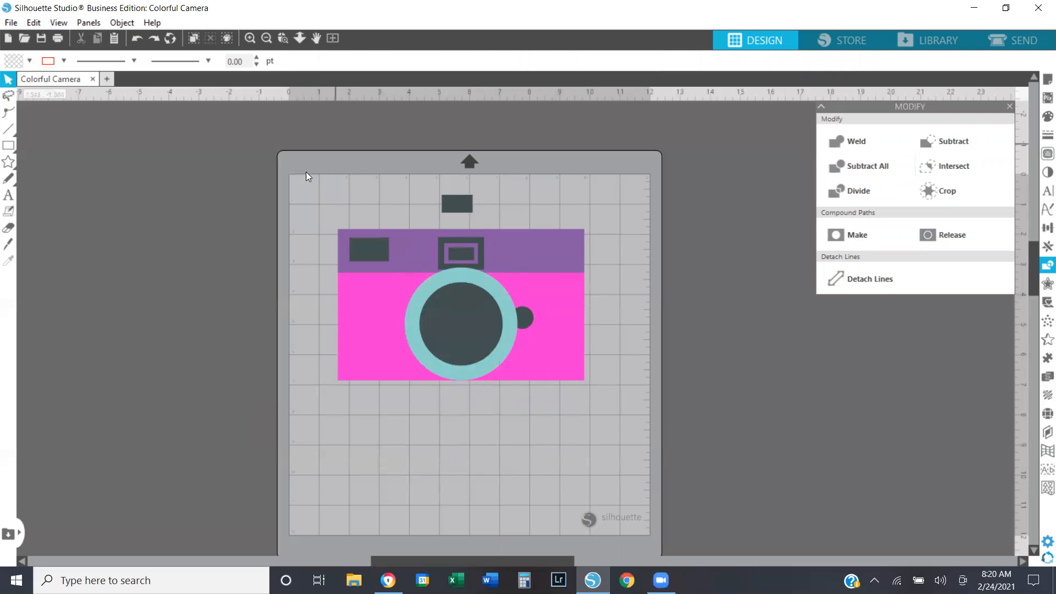
click(461, 324)
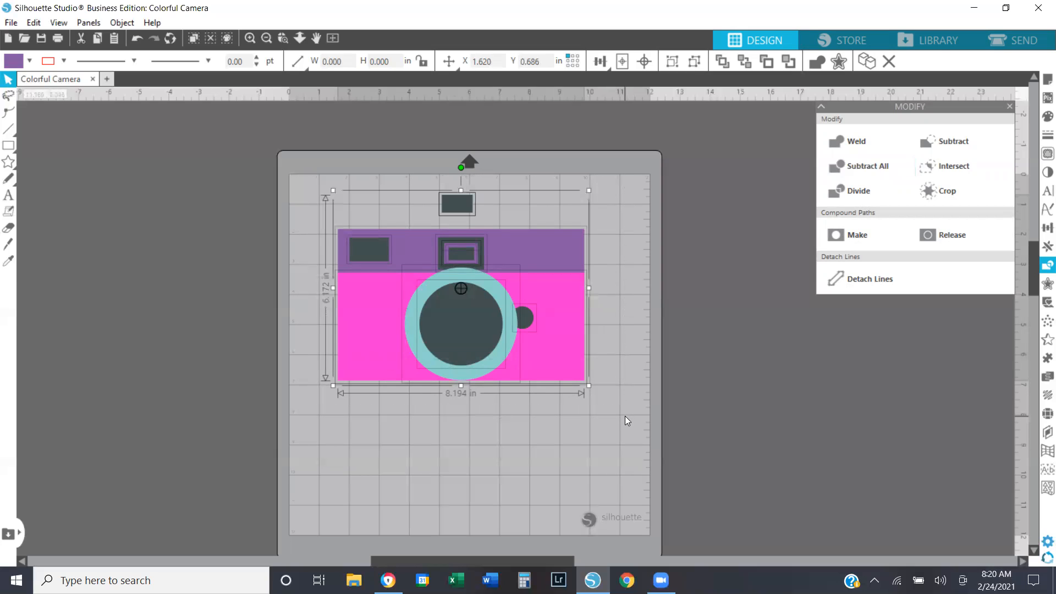
mouse_move(237, 113)
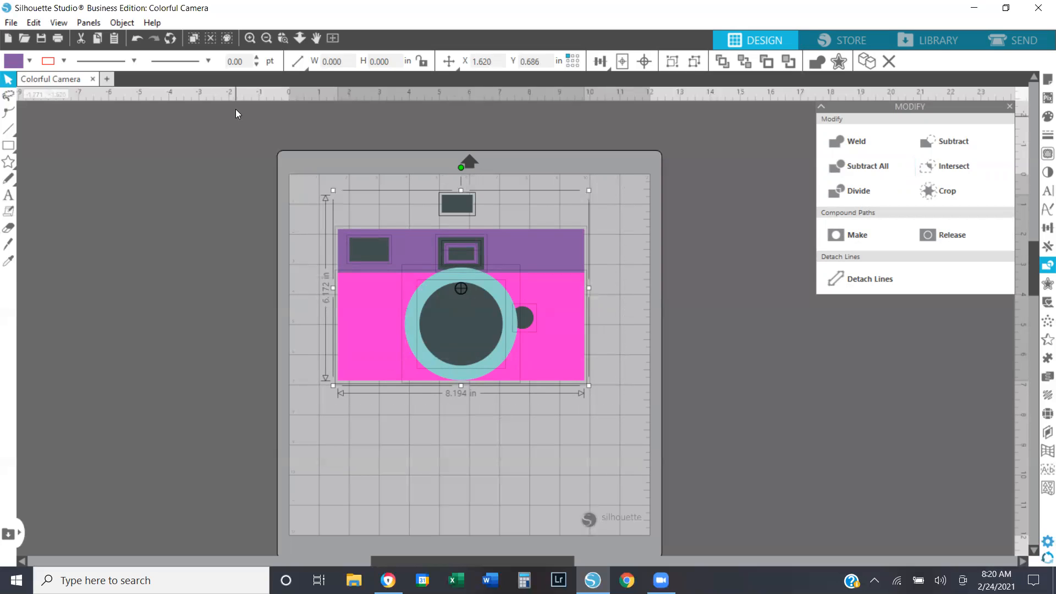
Show the Select by Color panel, check the By Line list, and return to By Fill
click(226, 38)
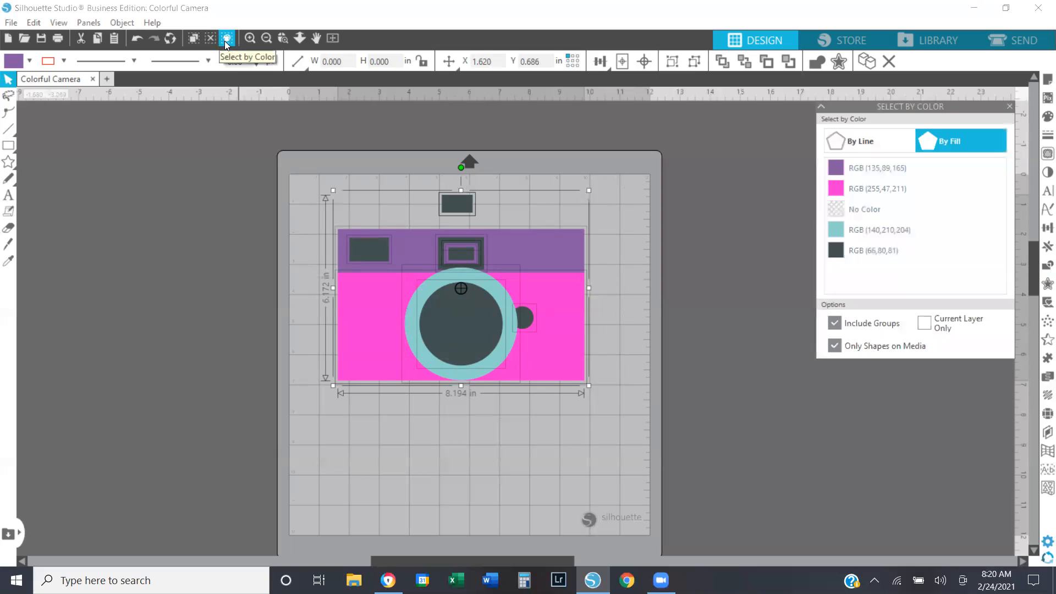
mouse_move(595, 134)
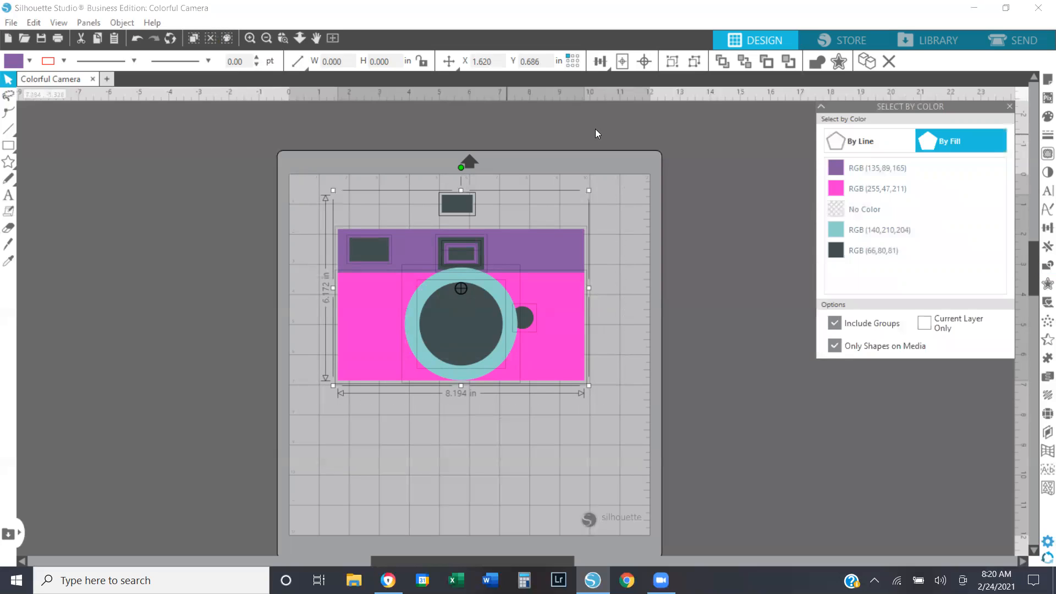
click(857, 142)
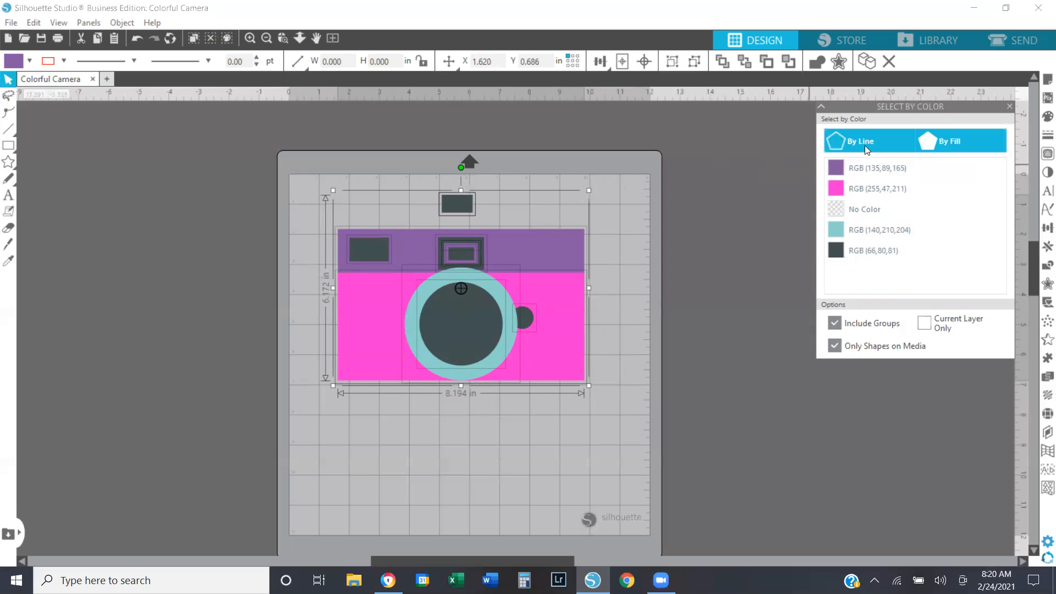
click(861, 141)
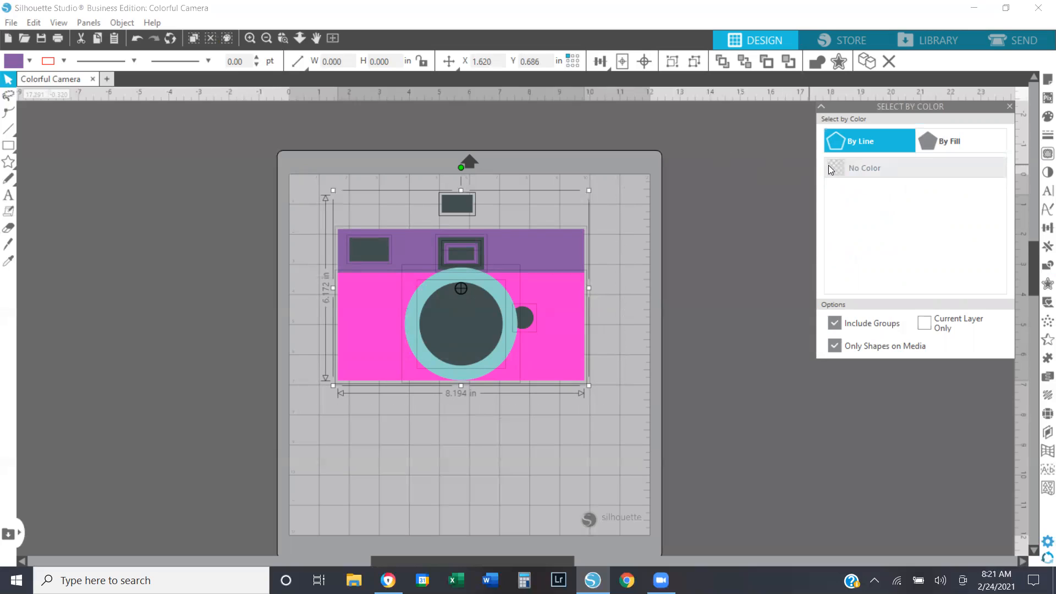
mouse_move(885, 169)
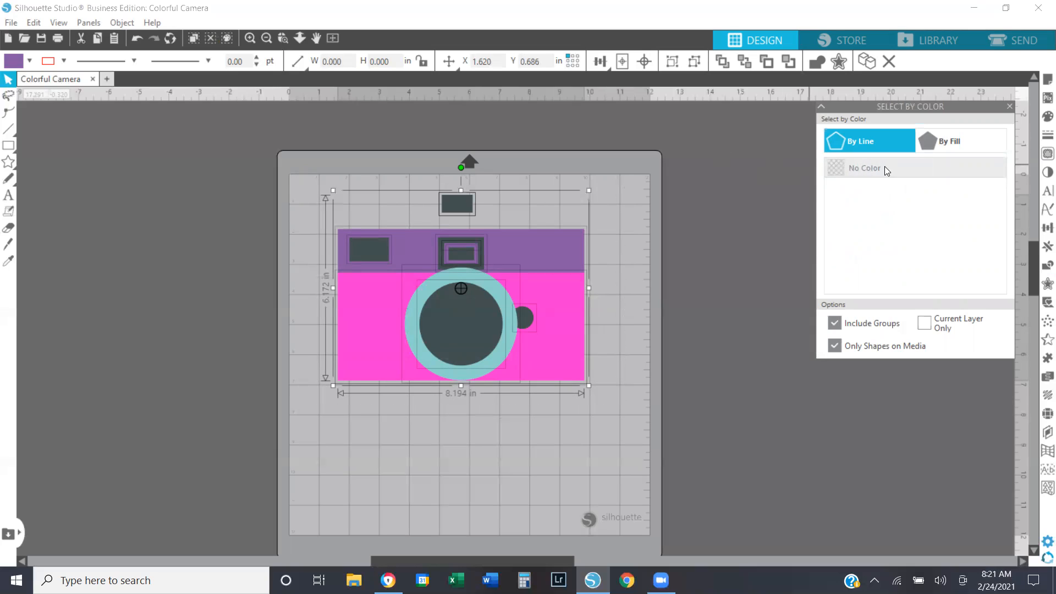
mouse_move(890, 171)
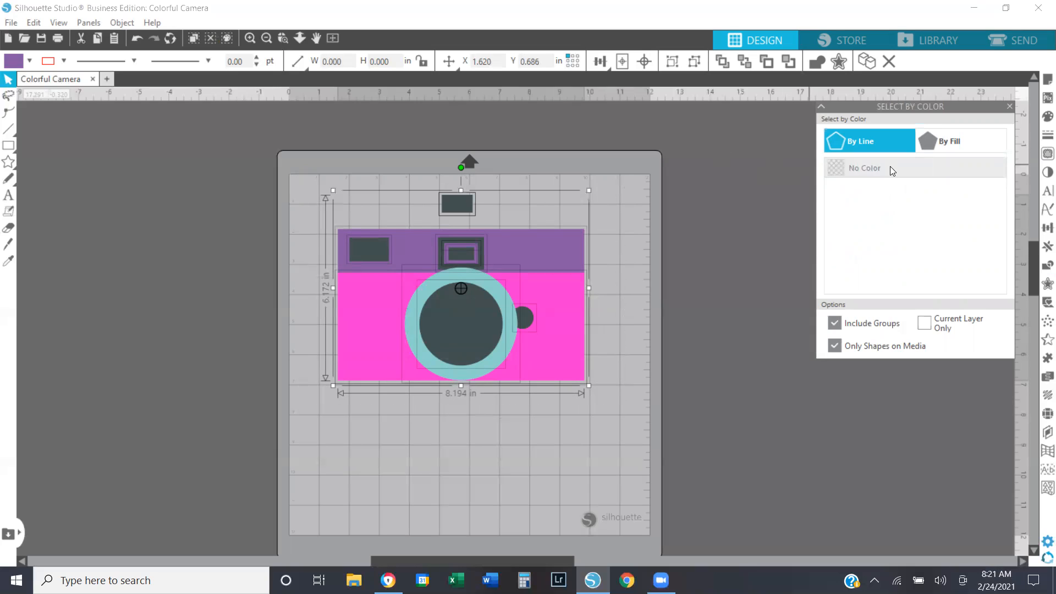
mouse_move(920, 150)
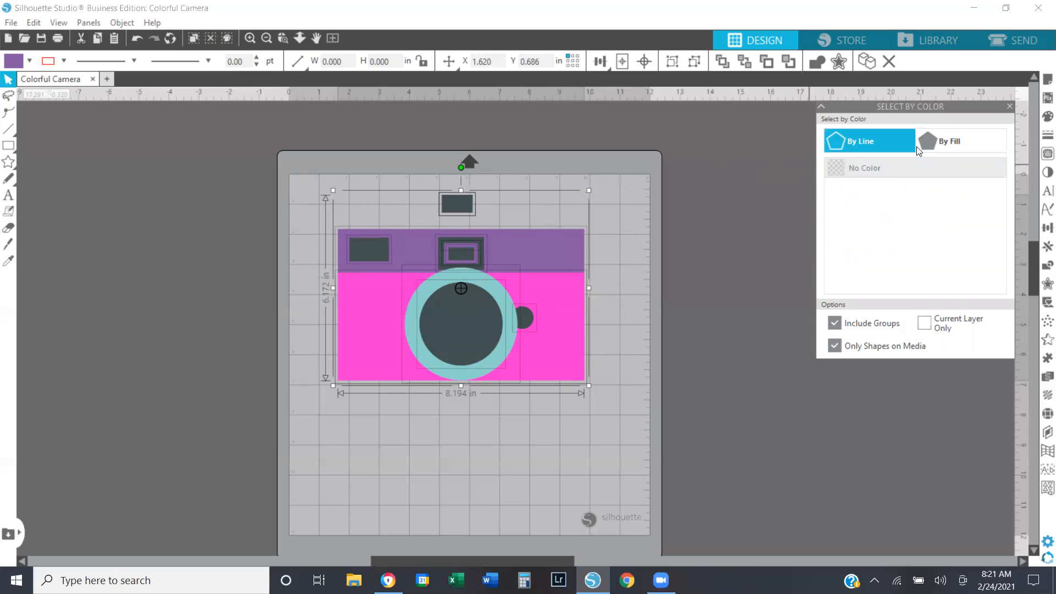
click(946, 141)
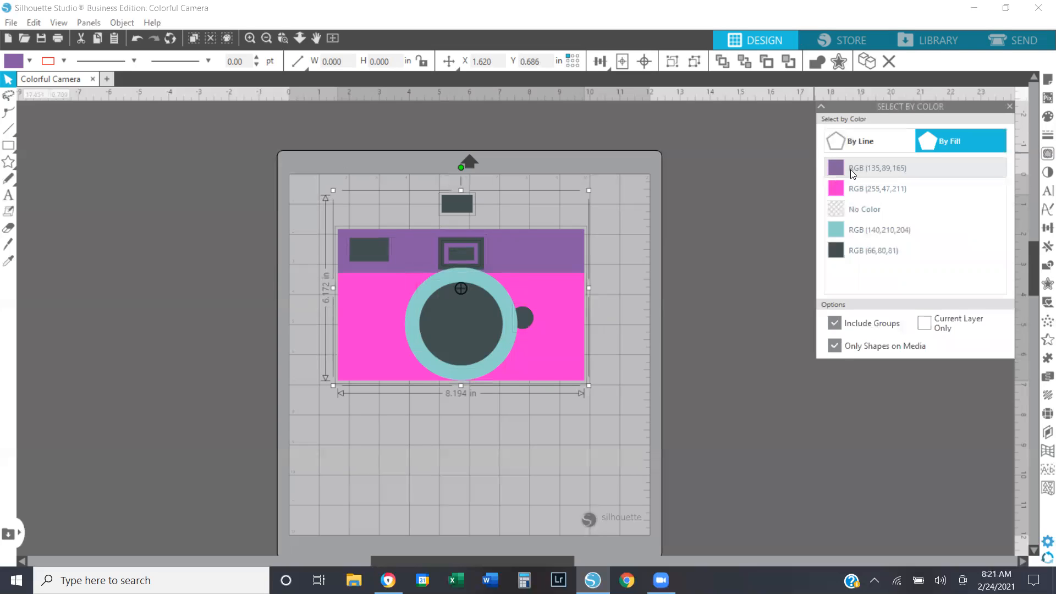
mouse_move(716, 223)
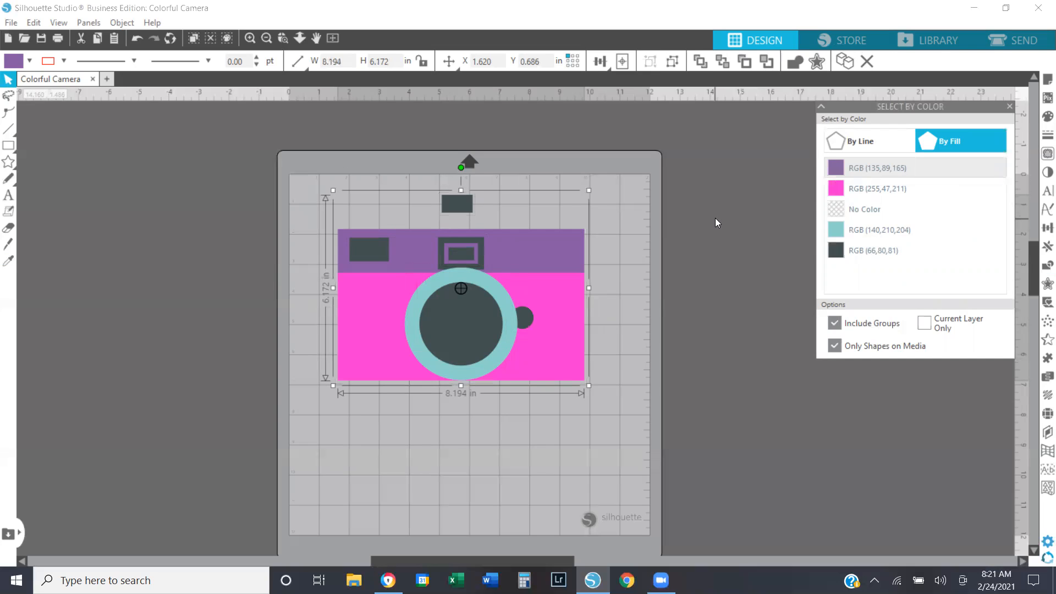
mouse_move(663, 100)
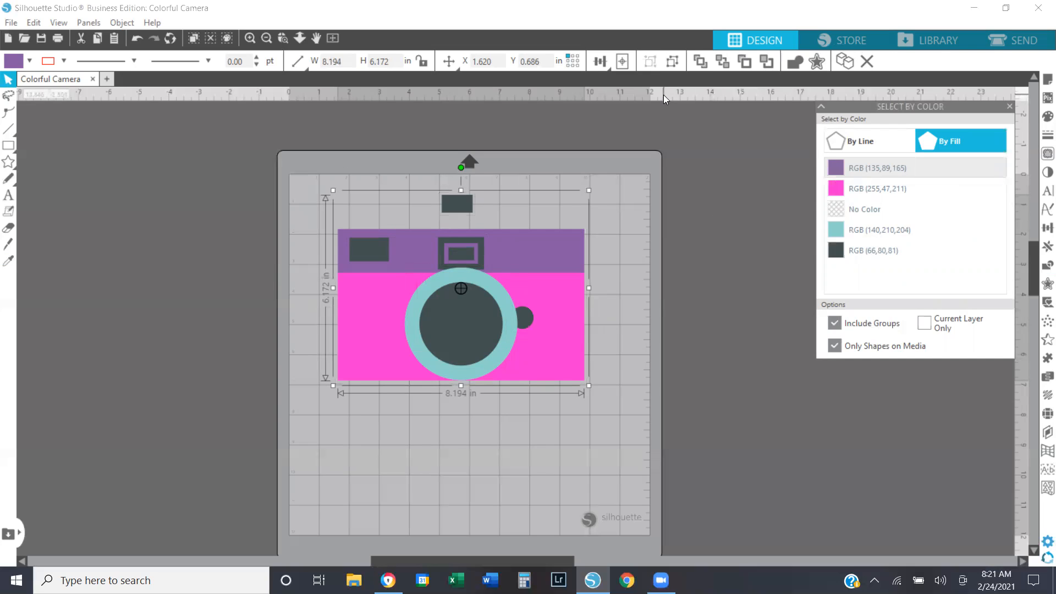
mouse_move(714, 139)
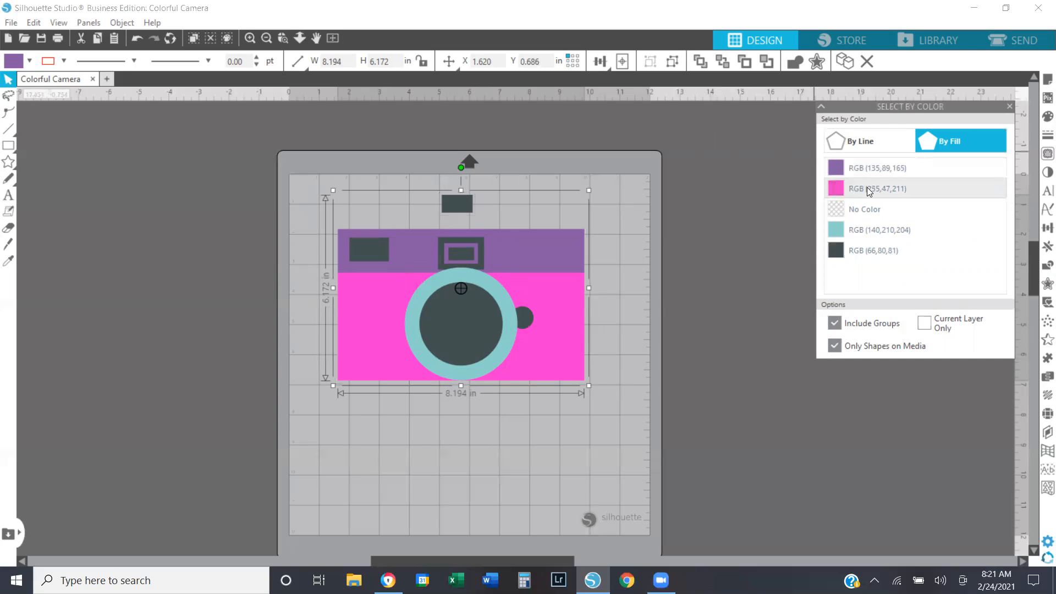
Select the pink and turquoise fill rows, subtract overlaps, and move grey and turquoise pieces off the mat
click(876, 188)
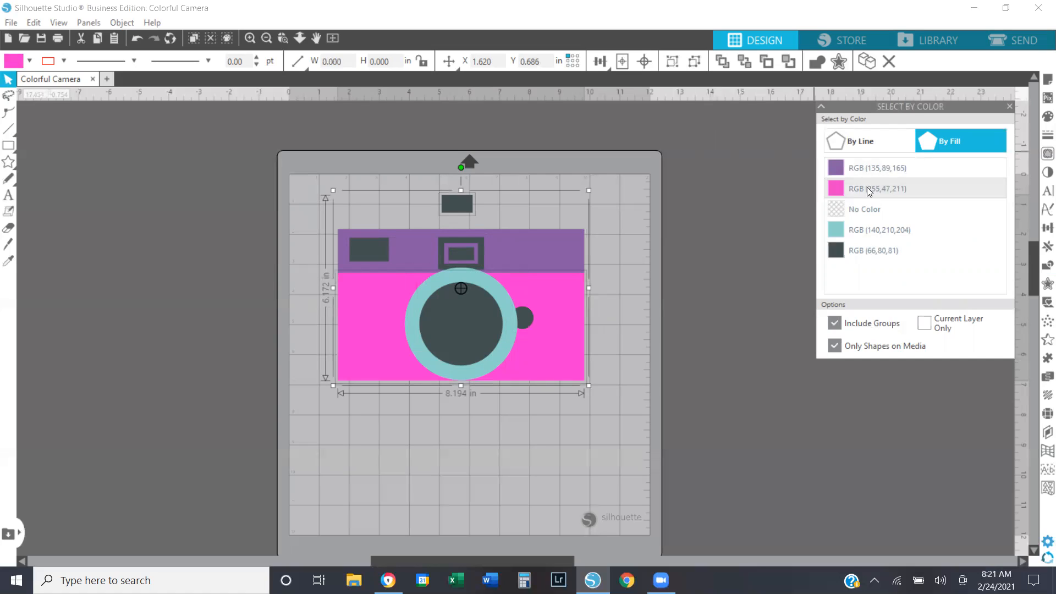
click(876, 188)
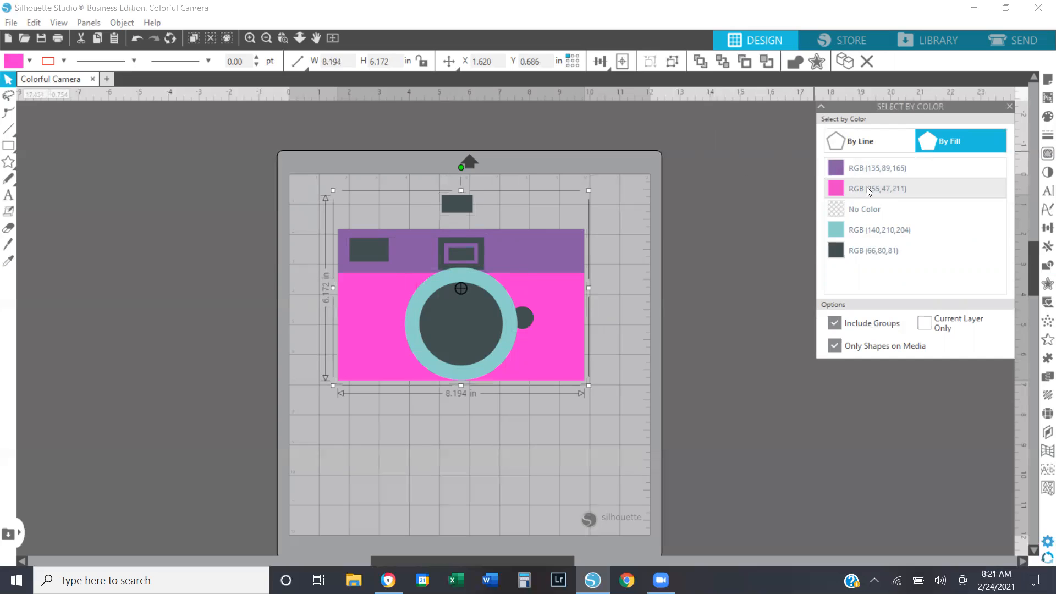
click(878, 229)
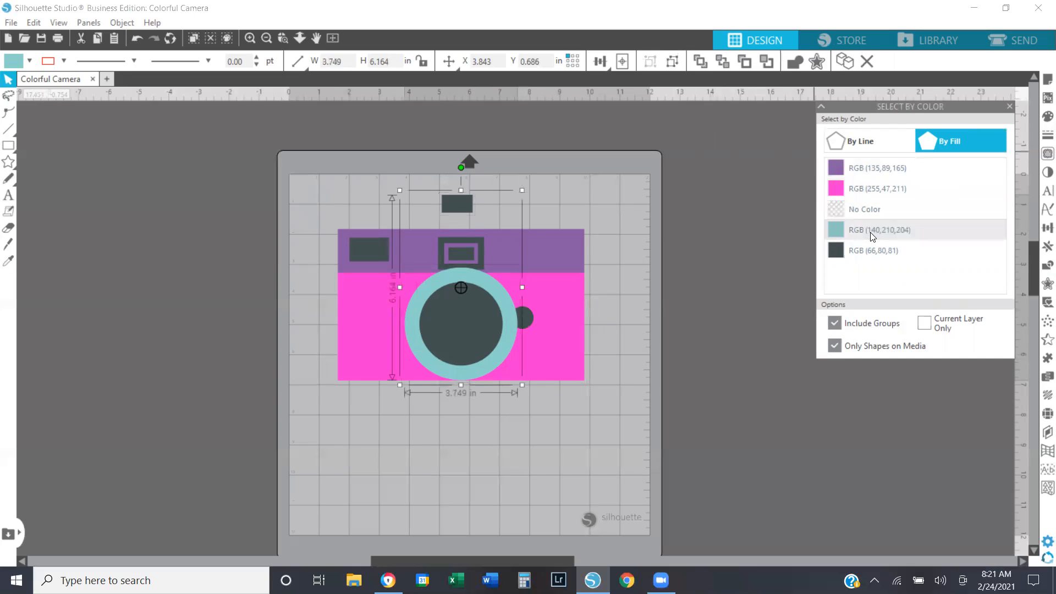
click(873, 250)
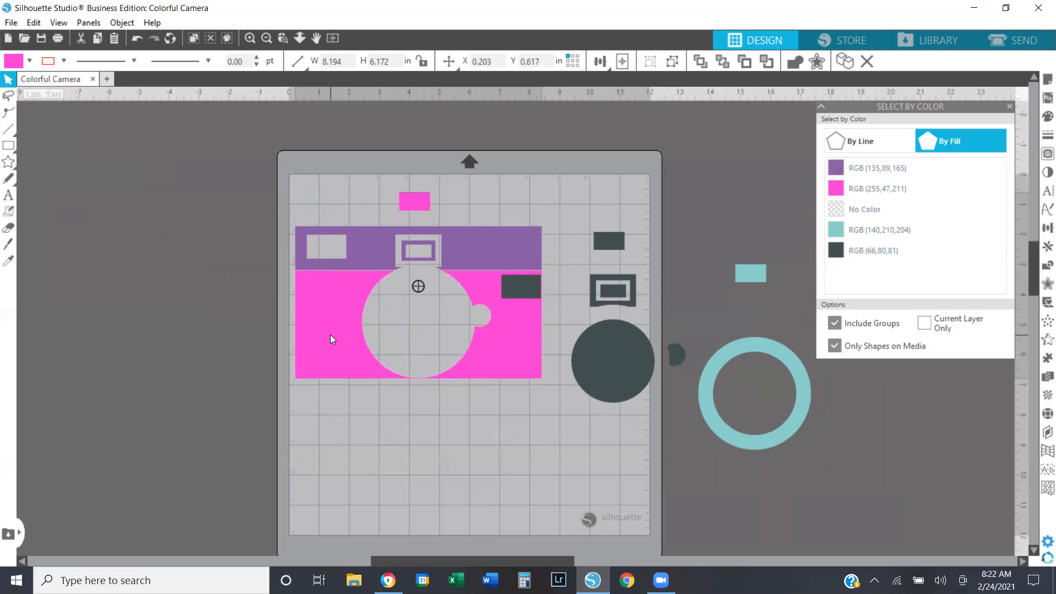
click(713, 394)
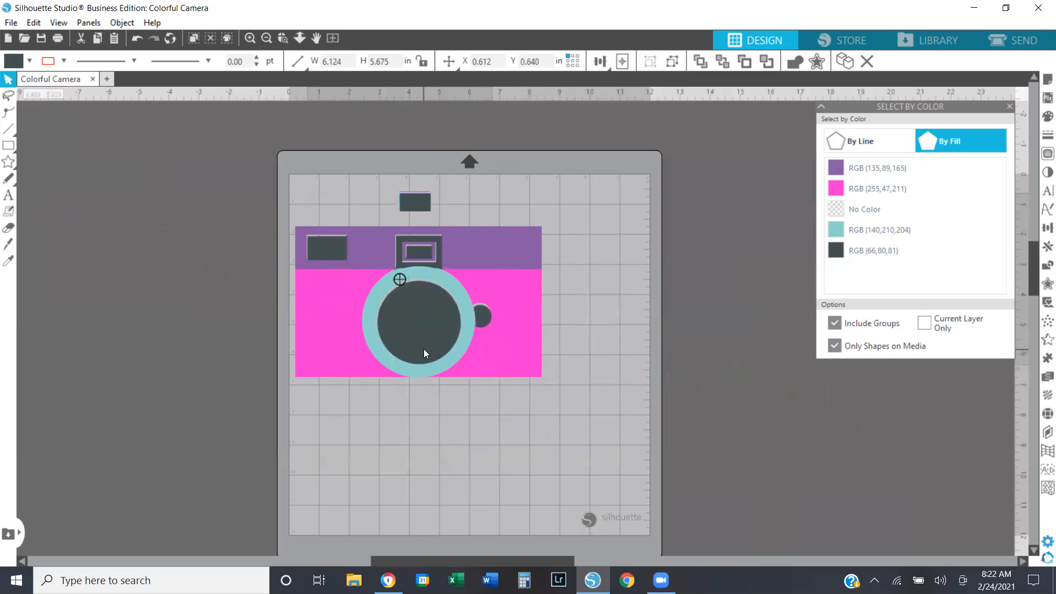
Return the grey and turquoise pieces onto the camera and deselect everything
click(493, 418)
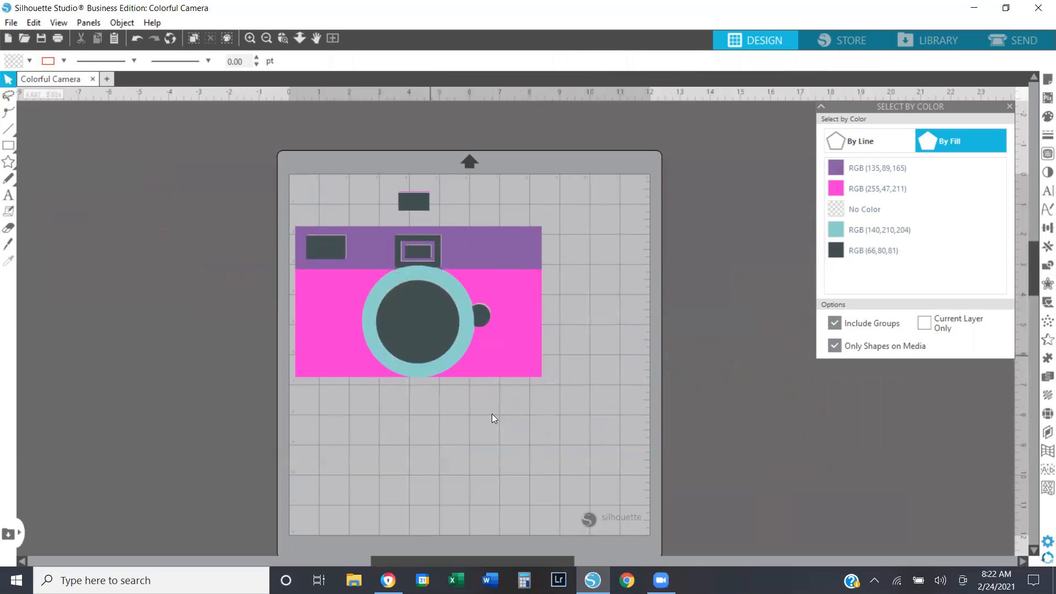
mouse_move(544, 477)
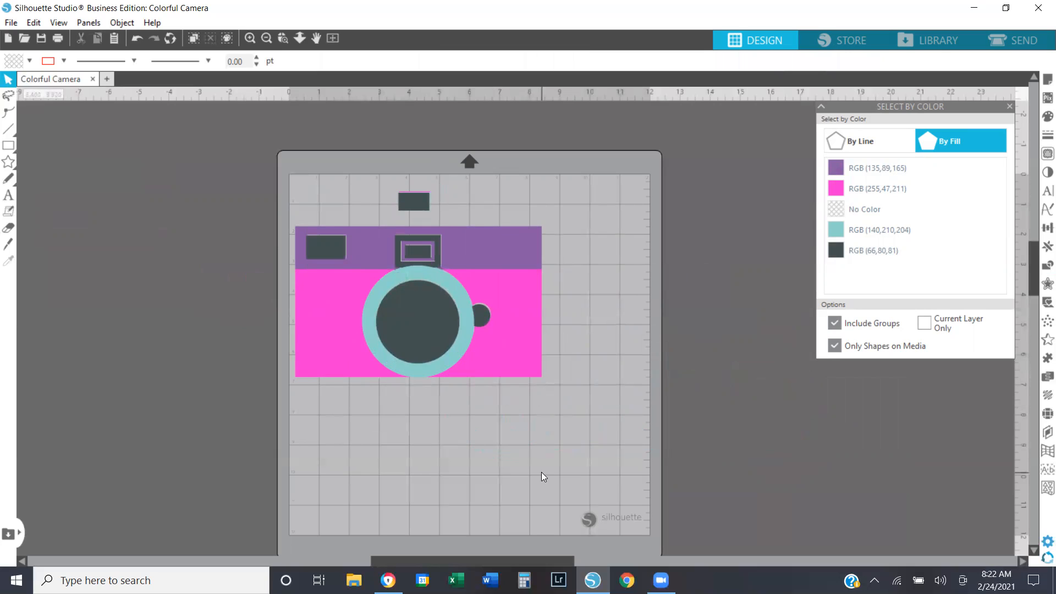